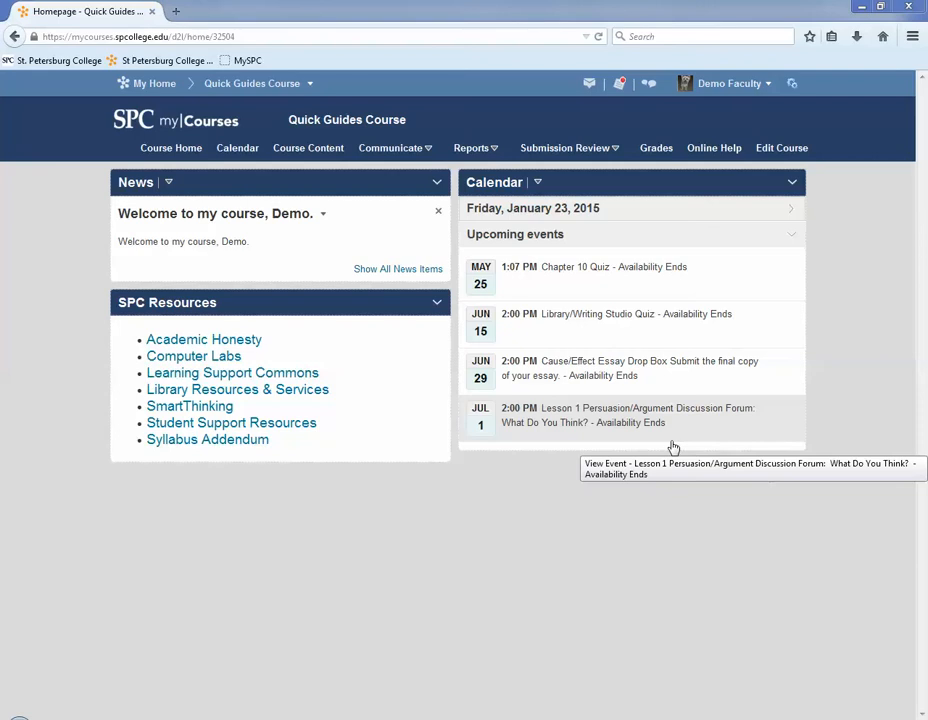
pyautogui.moveTo(640, 160)
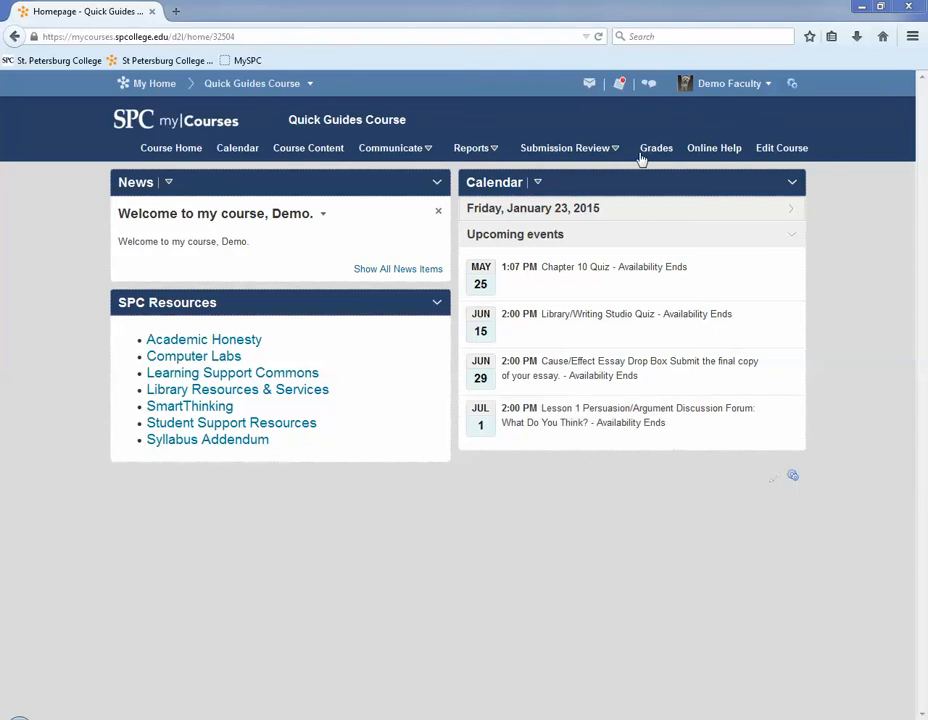
# - Choose Dropboxes from the Submission Review menu for the Quick Guides Course
pyautogui.click(565, 147)
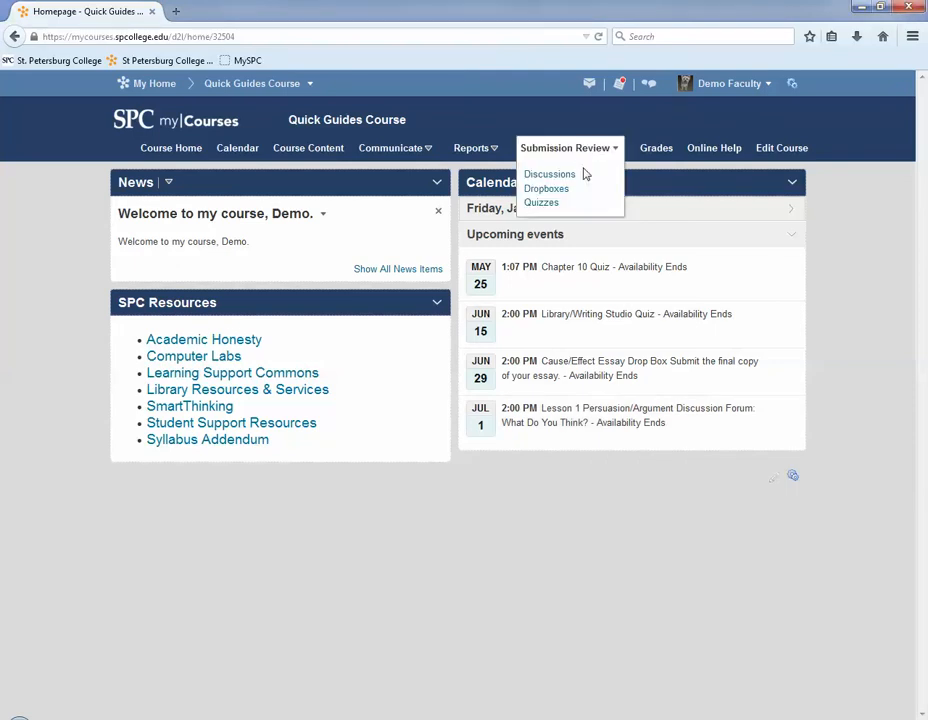
pyautogui.moveTo(541, 202)
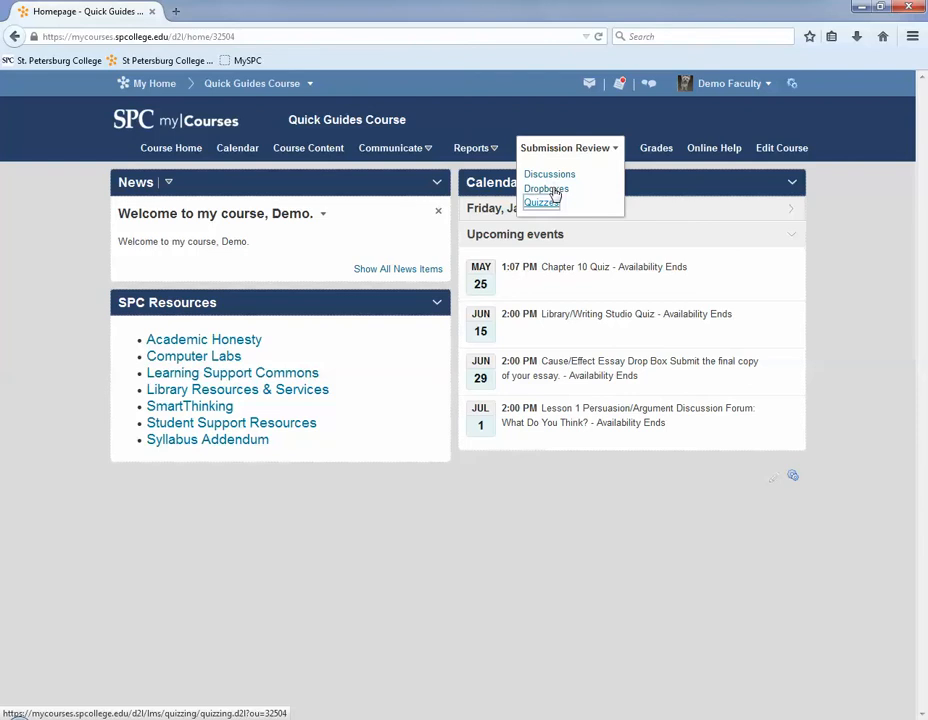
pyautogui.click(546, 189)
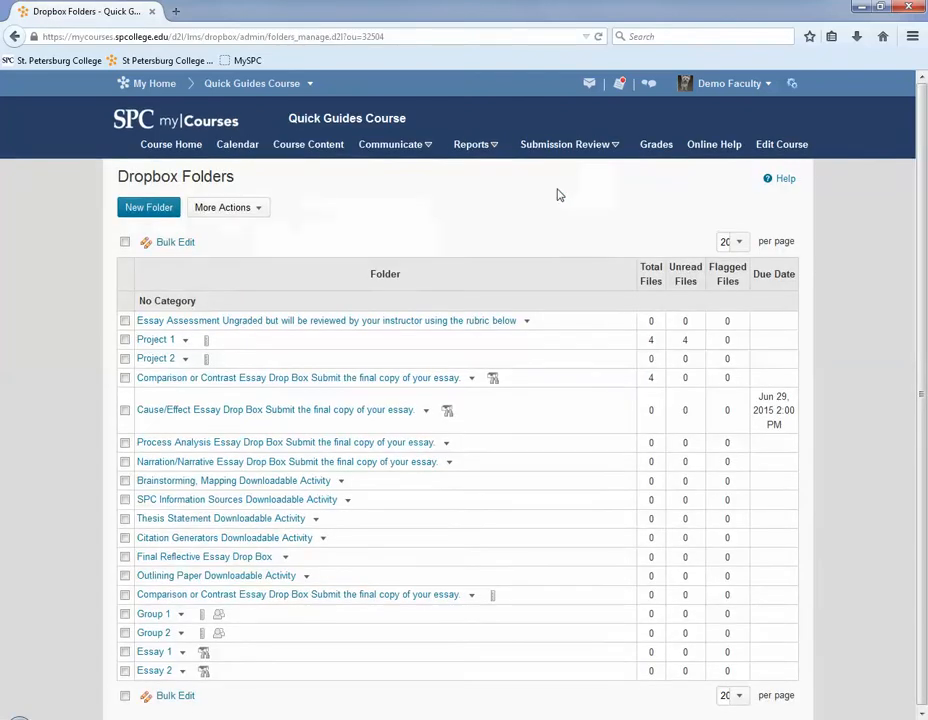
pyautogui.moveTo(353, 389)
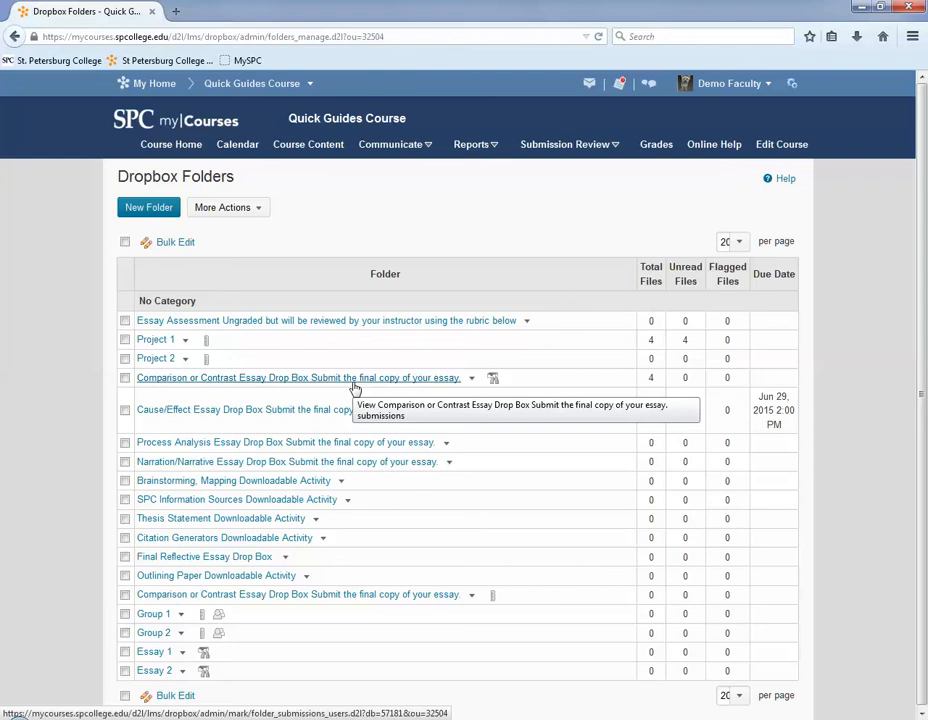
# - Open the 'Comparison or Contrast Essay Drop Box' folder's submissions
pyautogui.click(297, 377)
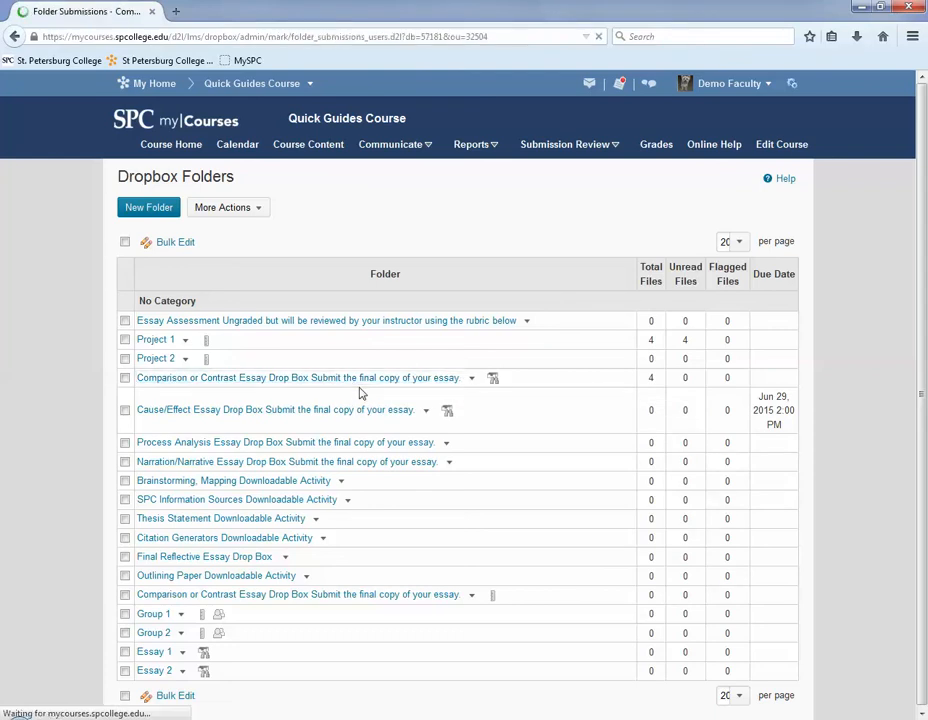
pyautogui.click(291, 377)
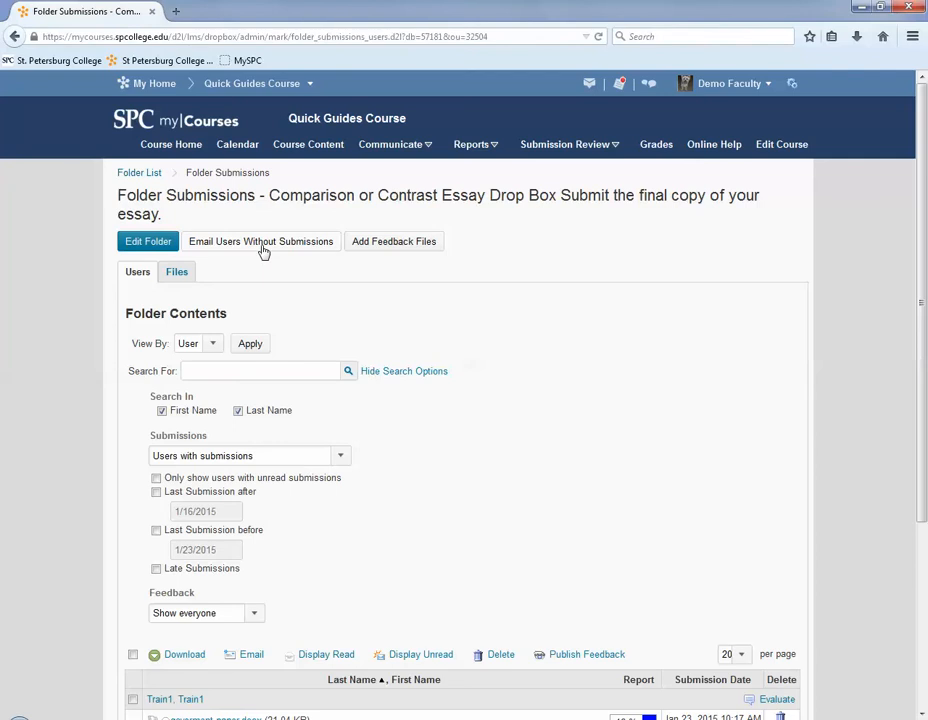
# - Email users without submissions, opening a message with them in Bcc
pyautogui.click(261, 241)
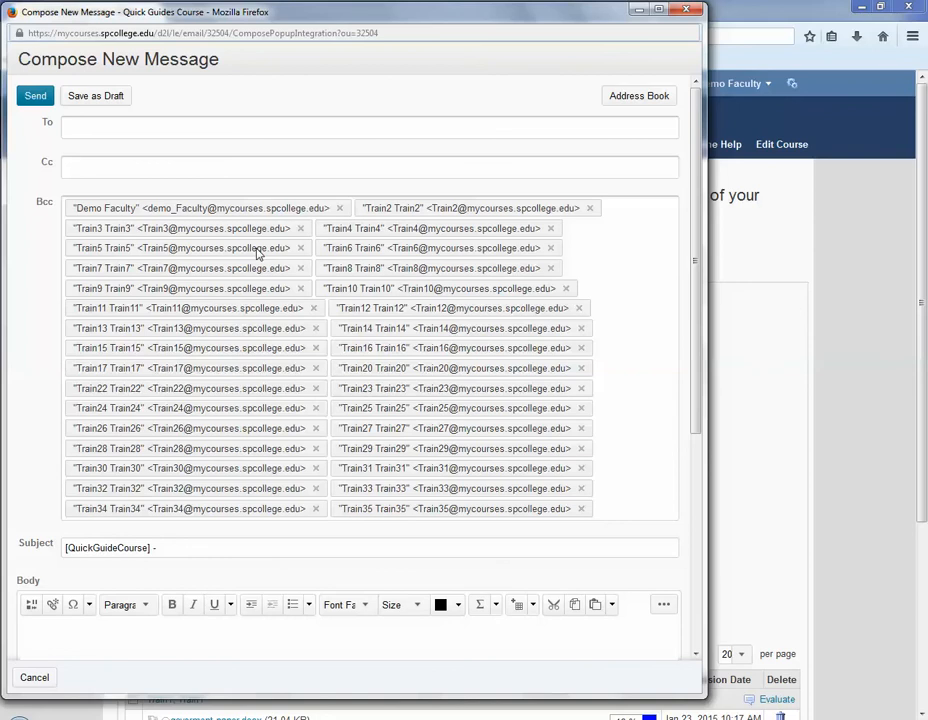
pyautogui.moveTo(238, 214)
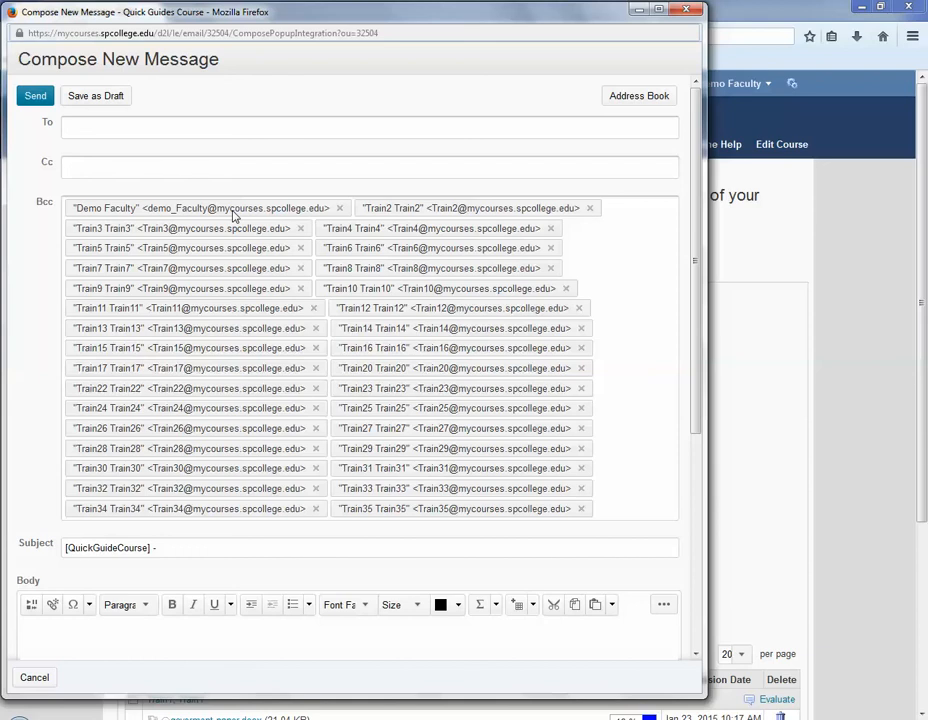
pyautogui.moveTo(258, 567)
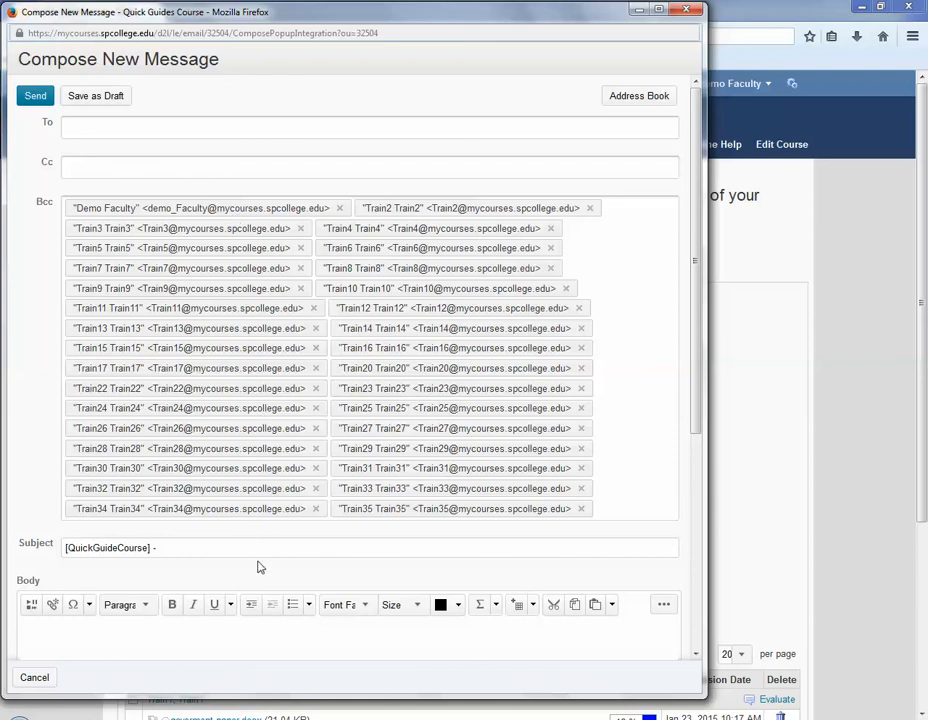
# - Add 'Due' to the subject and write 'Assignment Due.' in the body
pyautogui.click(243, 547)
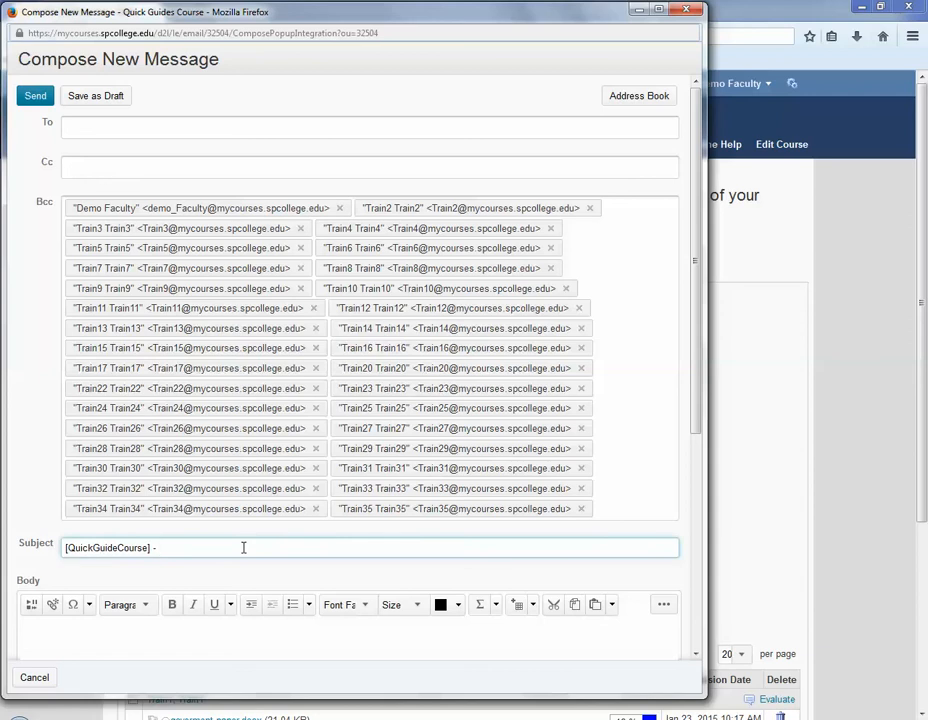
pyautogui.write('Due')
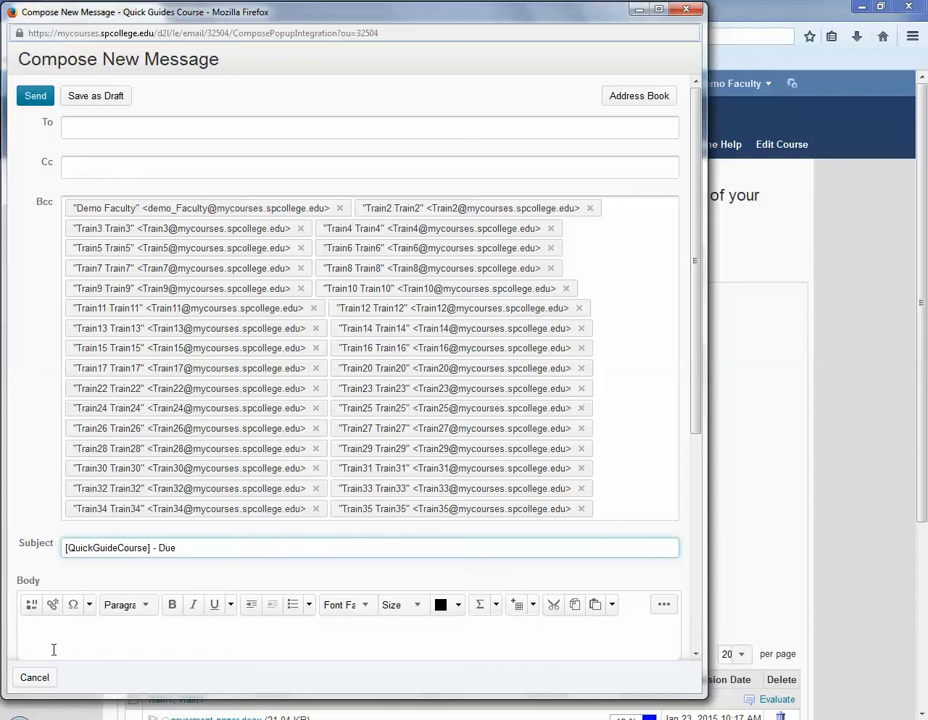
pyautogui.write('A')
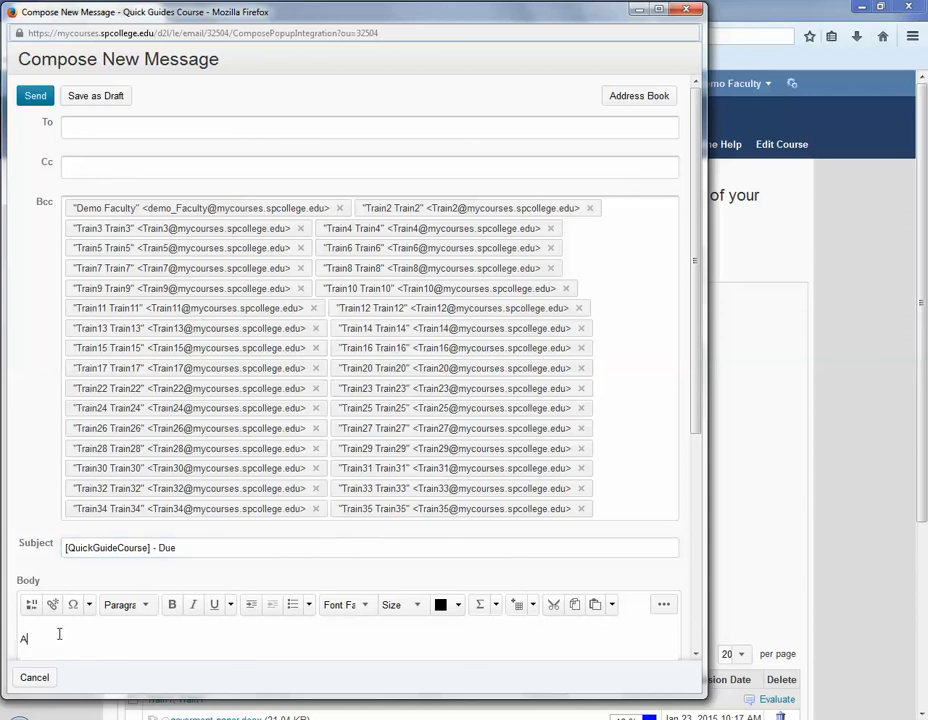
pyautogui.write('ssignment Du')
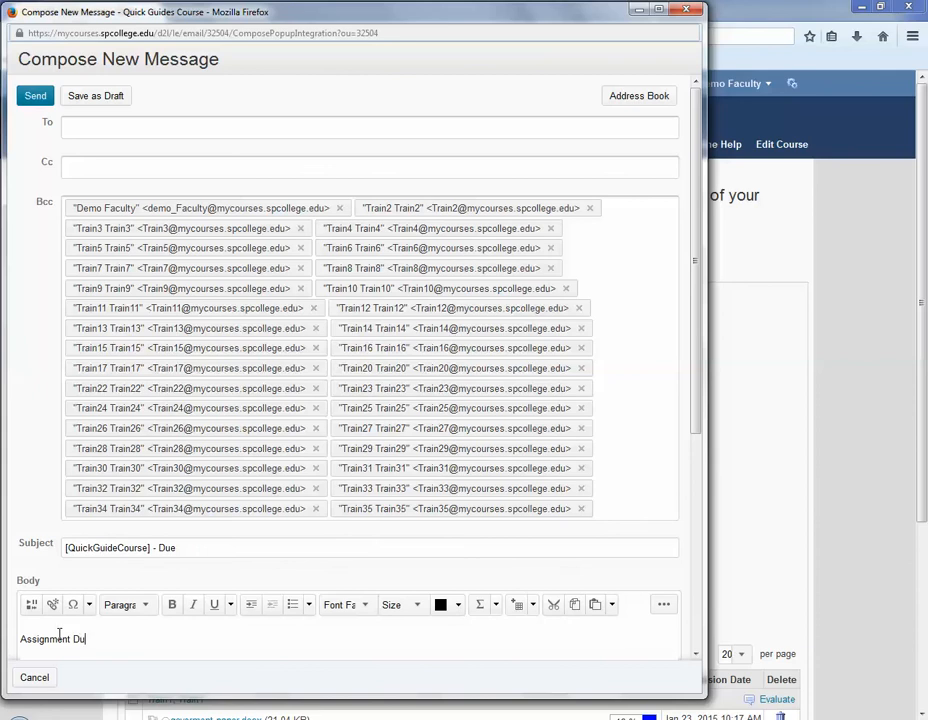
pyautogui.write('e.')
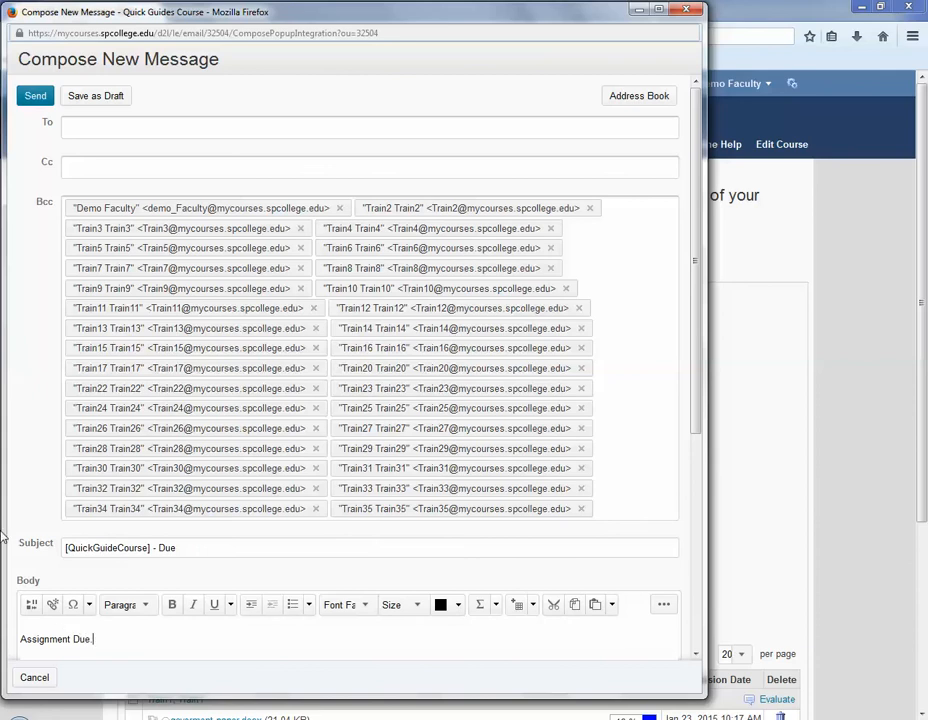
pyautogui.moveTo(138, 571)
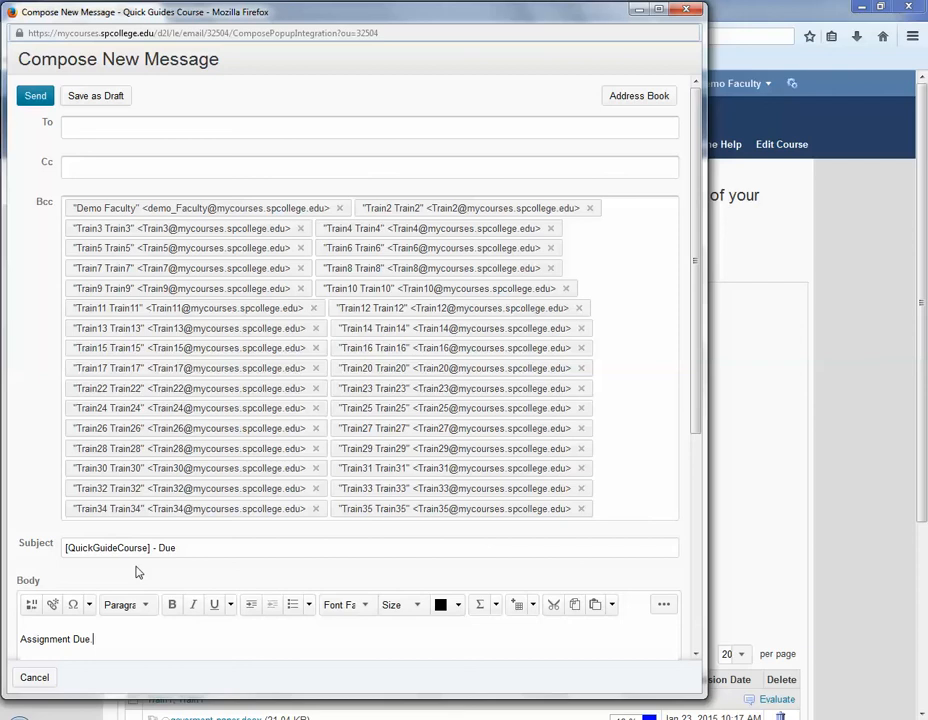
pyautogui.moveTo(45, 118)
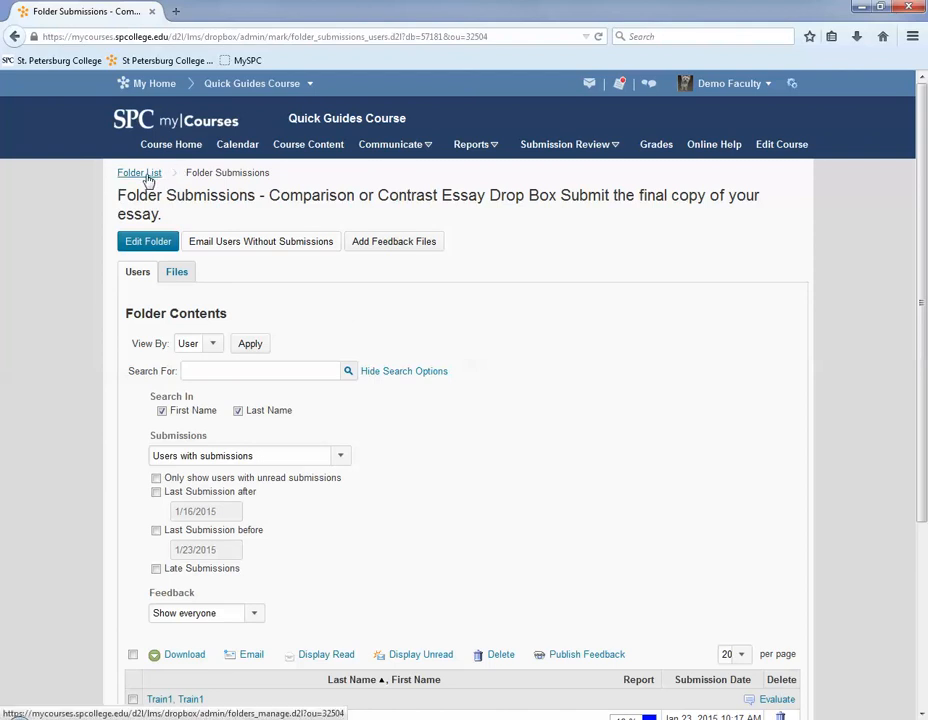
# - Return to the Dropbox Folders list via the Folder List breadcrumb
pyautogui.click(139, 172)
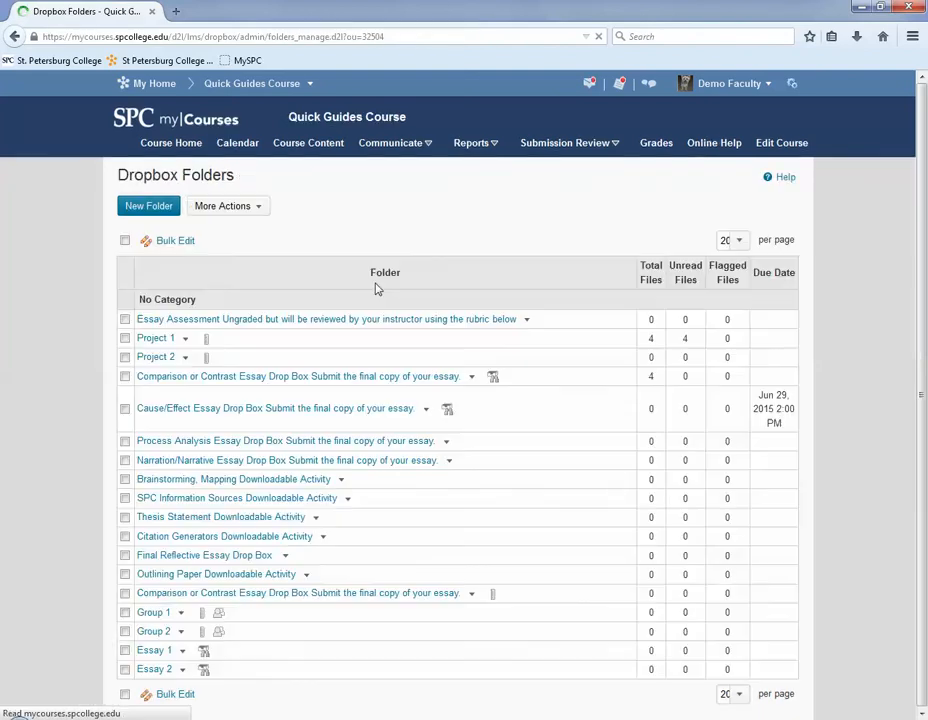